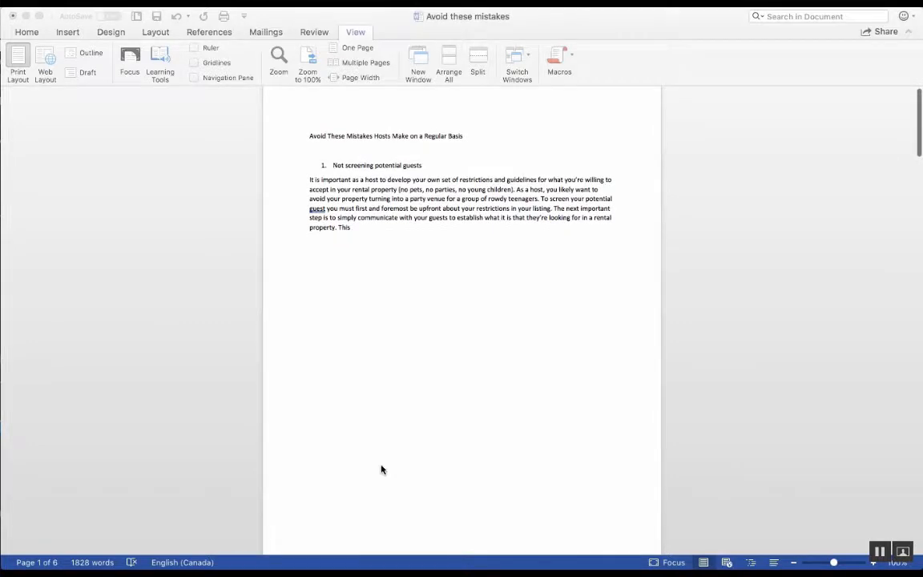
{"action": "scroll", "scroll_direction": "down", "scroll_amount": 3}
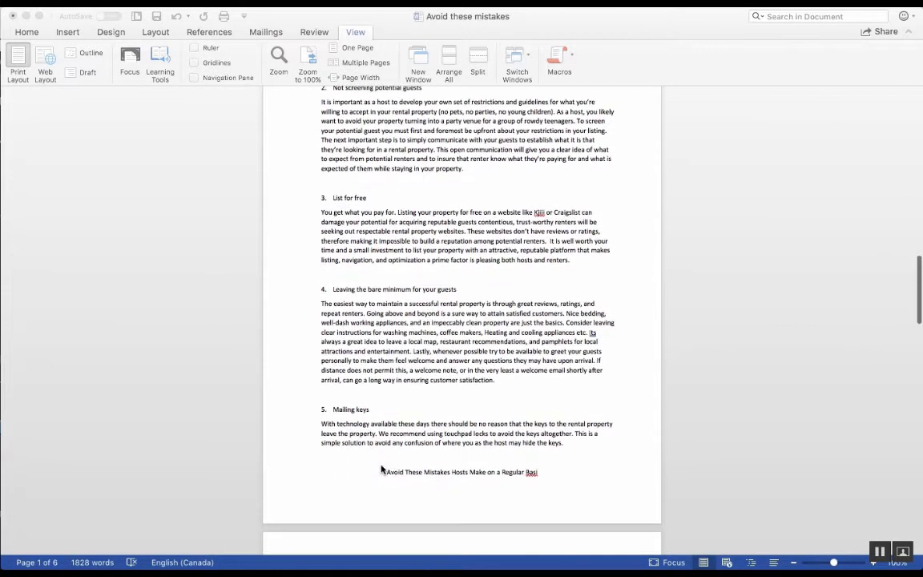
{"action": "scroll", "scroll_direction": "down", "scroll_amount": 3}
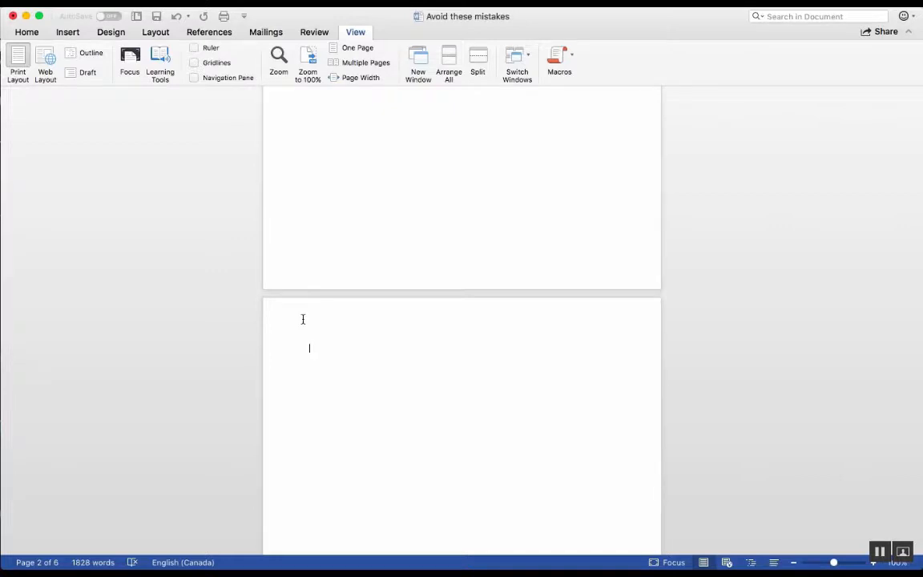
{"action": "mouse_move", "coordinate": [312, 347]}
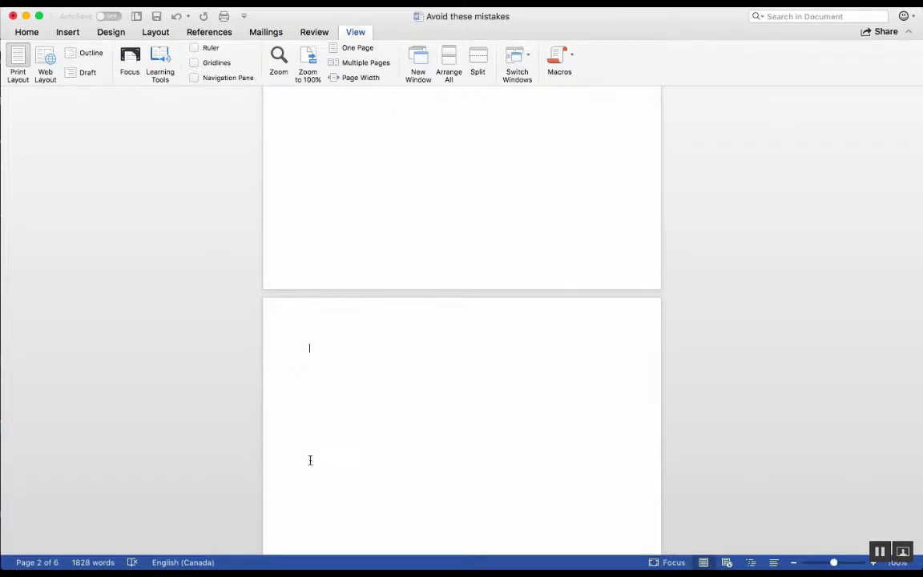
{"action": "mouse_move", "coordinate": [336, 341]}
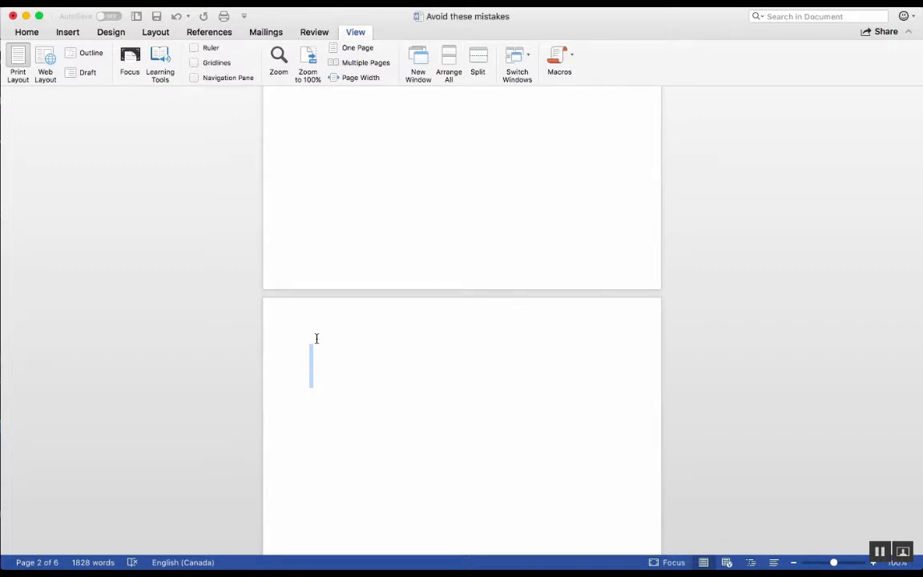
{"action": "scroll", "scroll_direction": "down", "scroll_amount": 3}
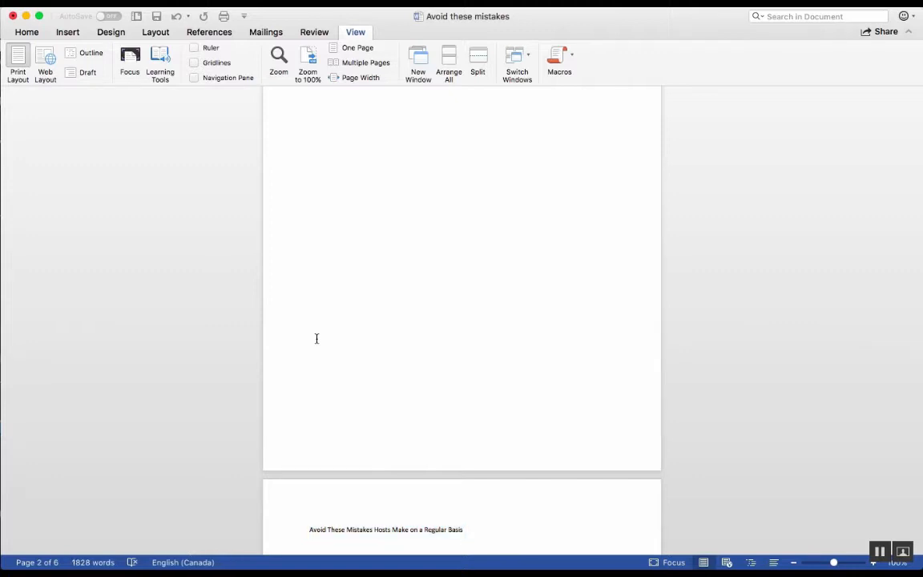
{"action": "scroll", "scroll_direction": "down", "scroll_amount": 3}
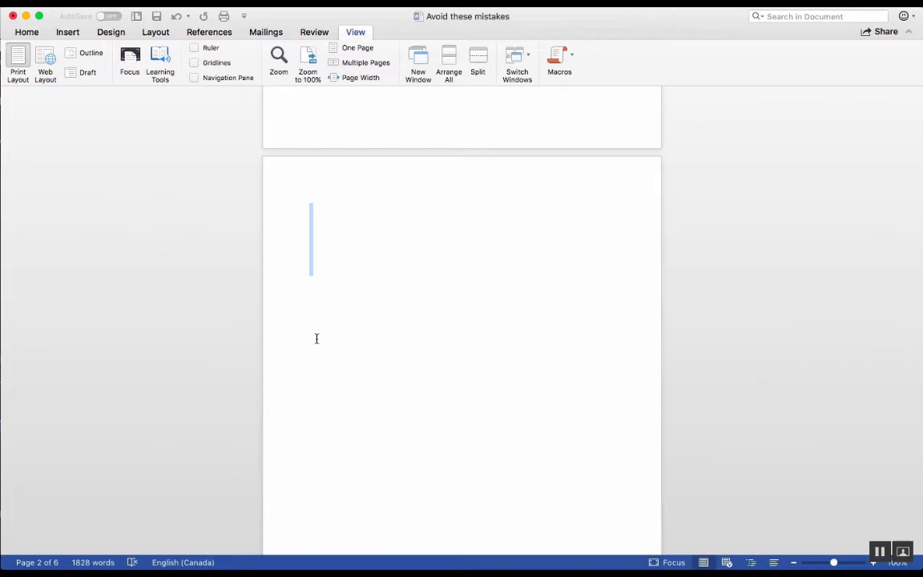
{"action": "scroll", "scroll_direction": "down", "scroll_amount": 3}
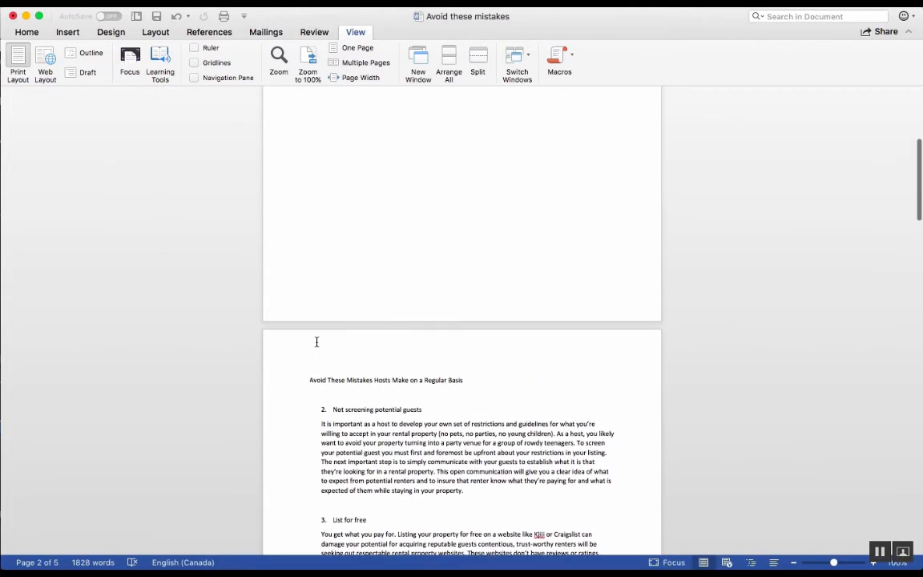